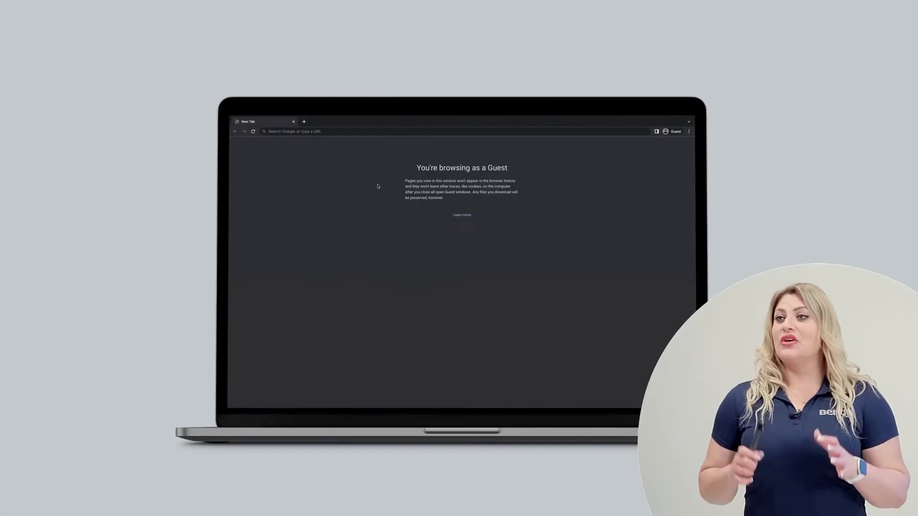
text(https://ezwrite.benq.com/)
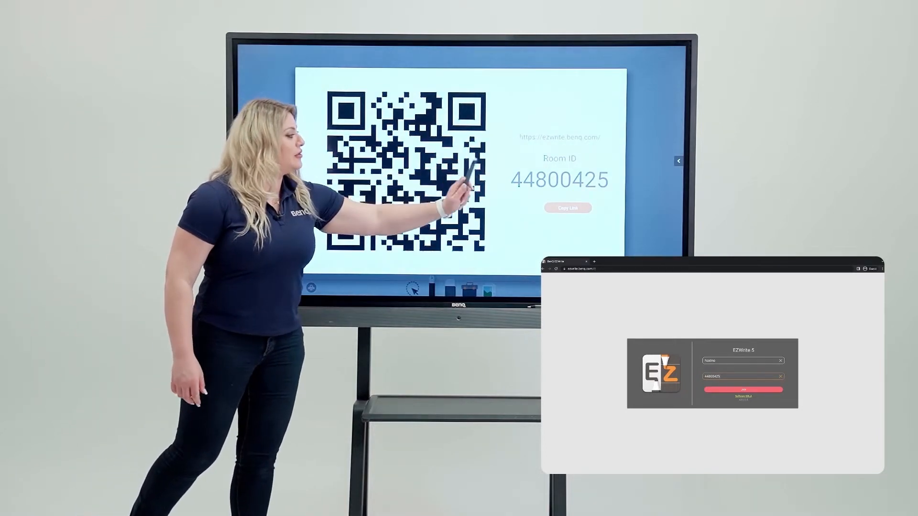
Join EZWrite room 44800425 from the laptop browser.
click(743, 389)
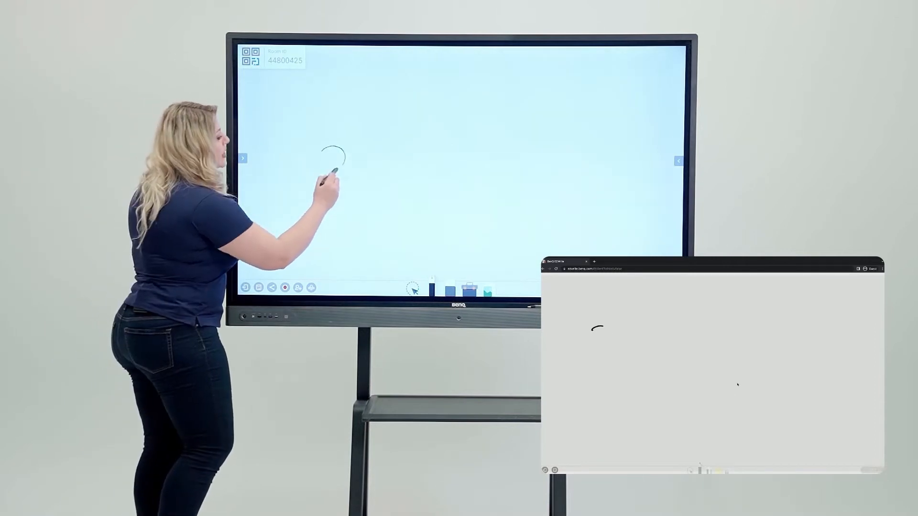
drag(331, 170, 380, 222)
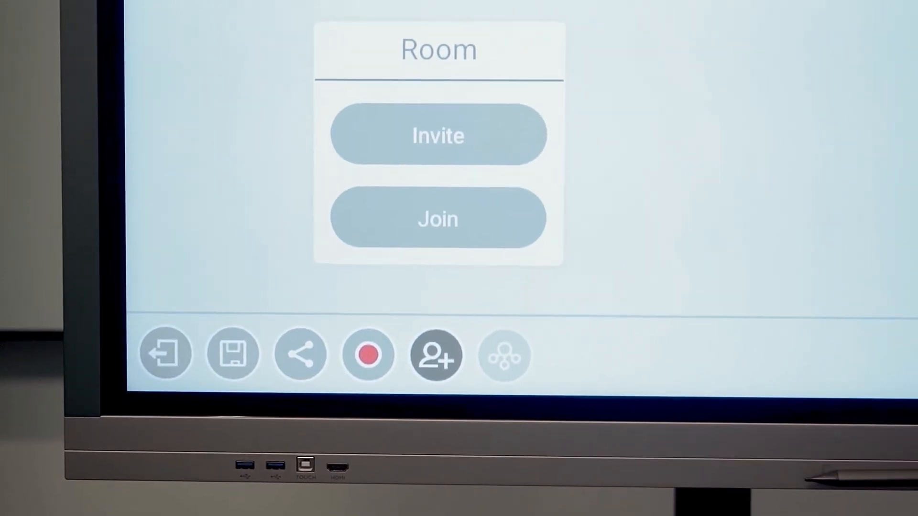
Create a hosted room 36358609 for the other board to join.
click(438, 135)
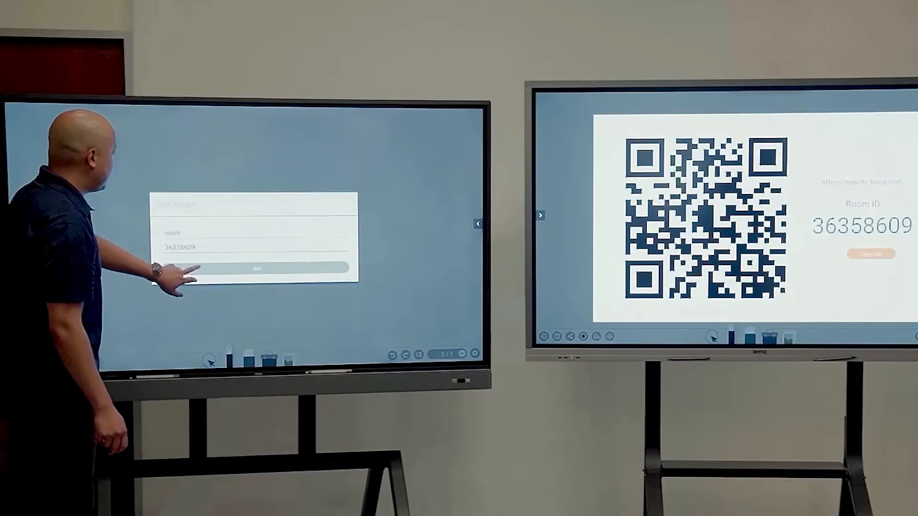
click(255, 270)
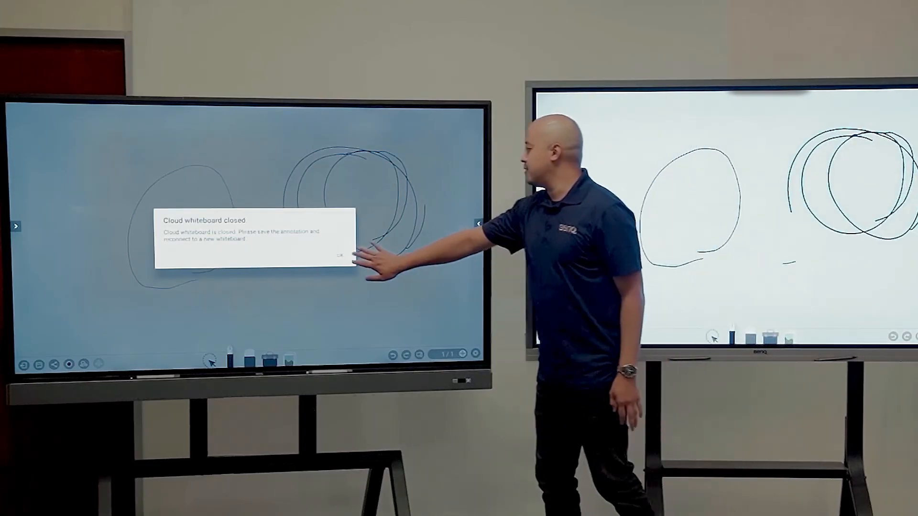
Dismiss the 'Cloud whiteboard closed' notice, keeping the circles on screen.
click(342, 256)
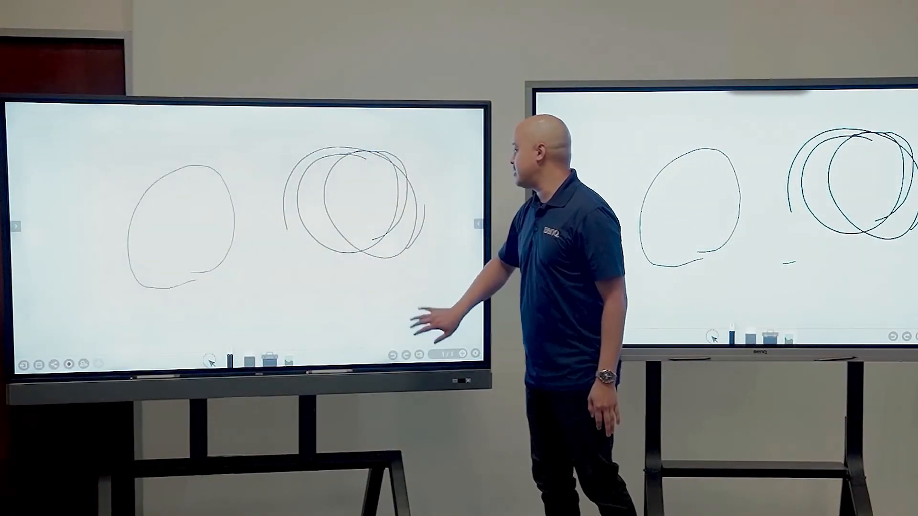